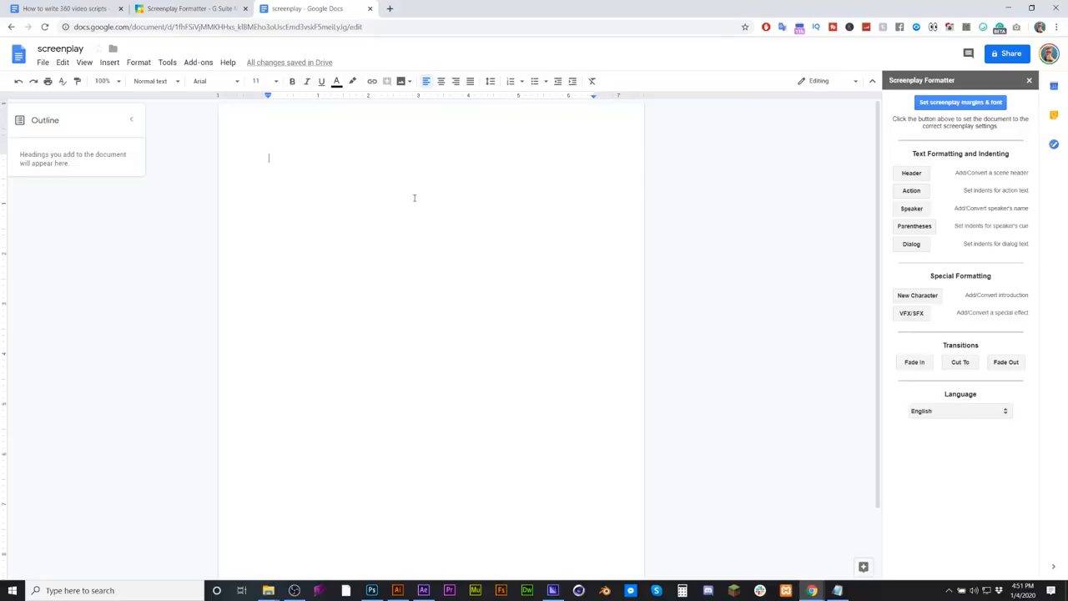
# - Open the Screenplay Formatter's New Scene Header dialog via Header
pyautogui.click(911, 172)
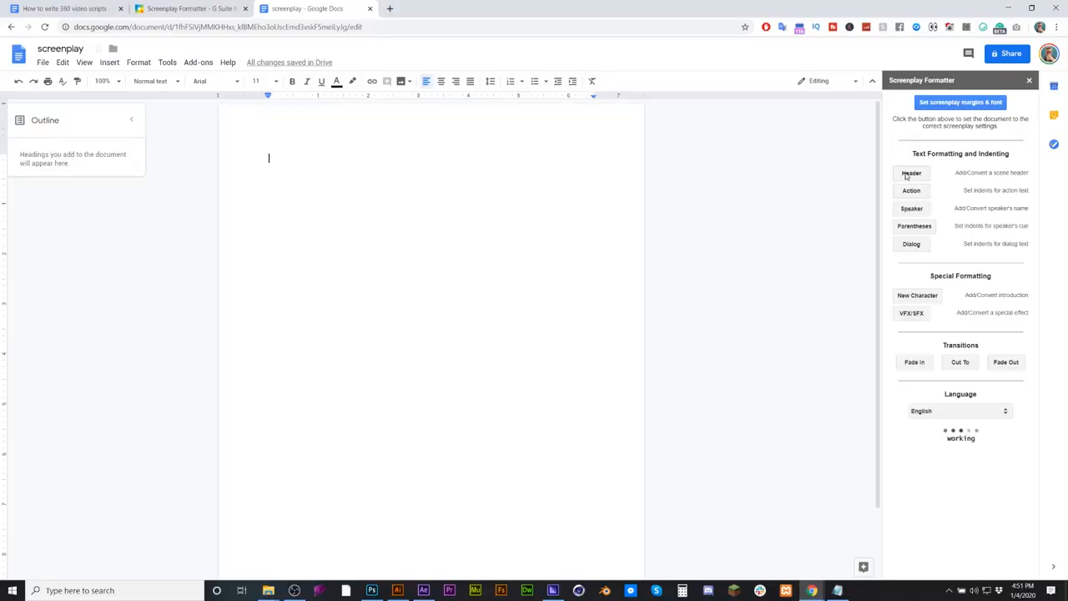
pyautogui.click(910, 173)
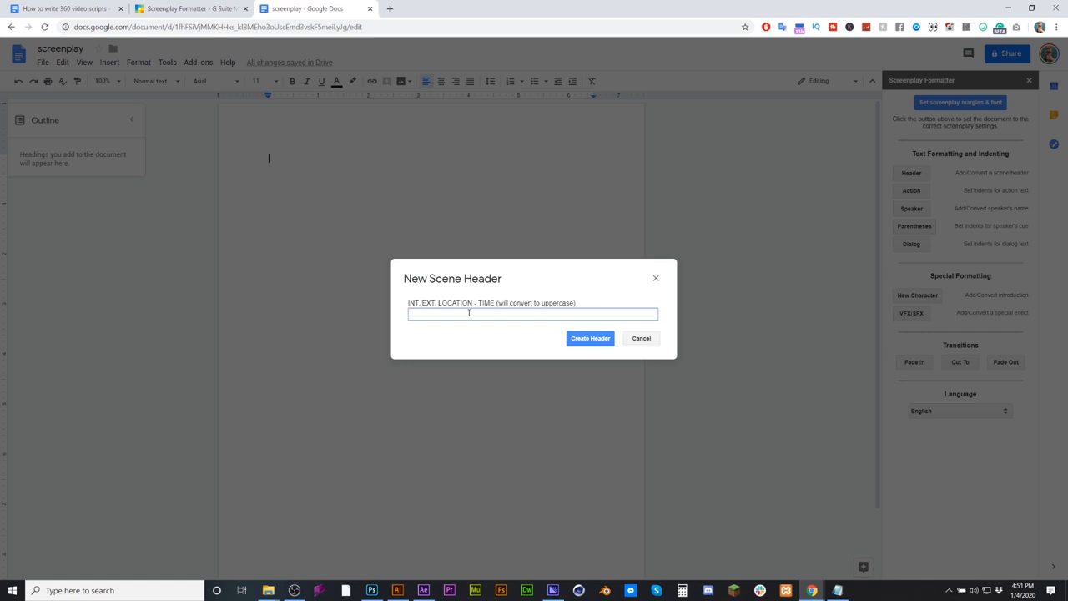
# - Create the scene header 'EXT. GRAVEYARD - NIGHT' in the document
pyautogui.write('ext')
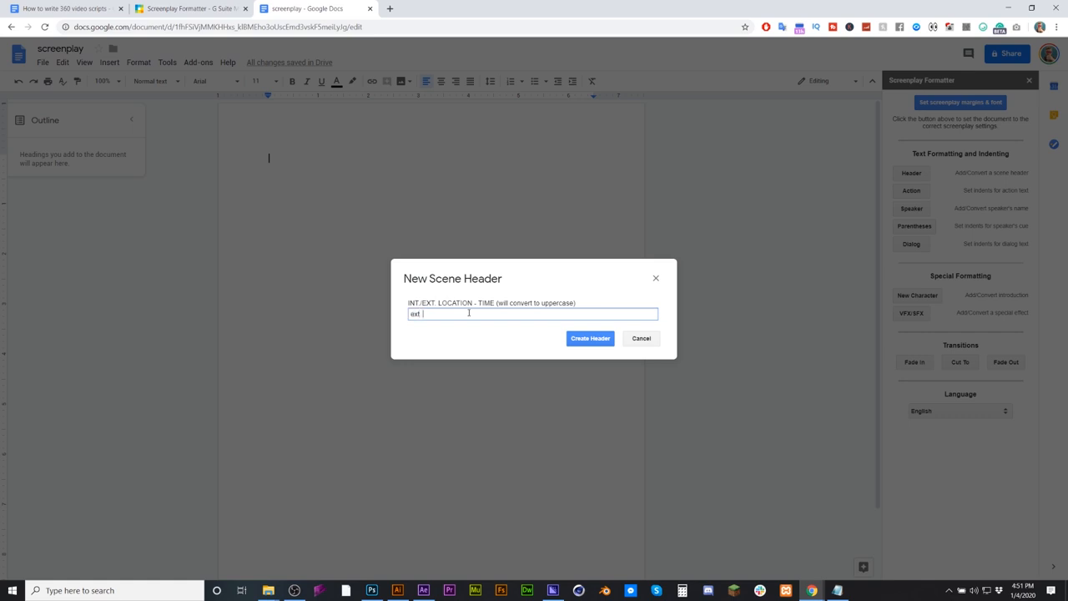
pyautogui.press('Backspace')
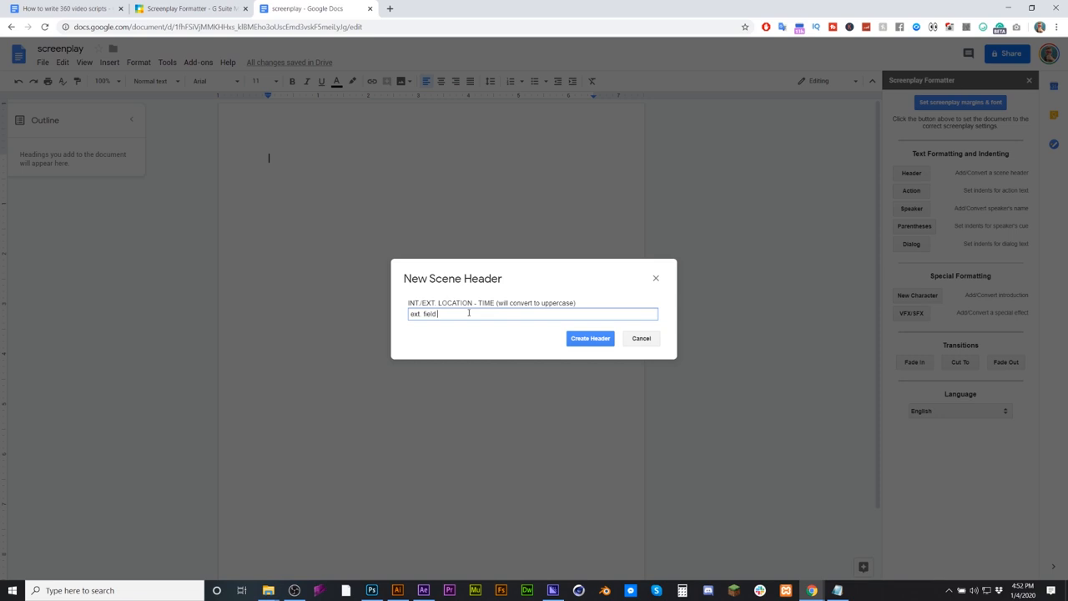
pyautogui.write('graveyar')
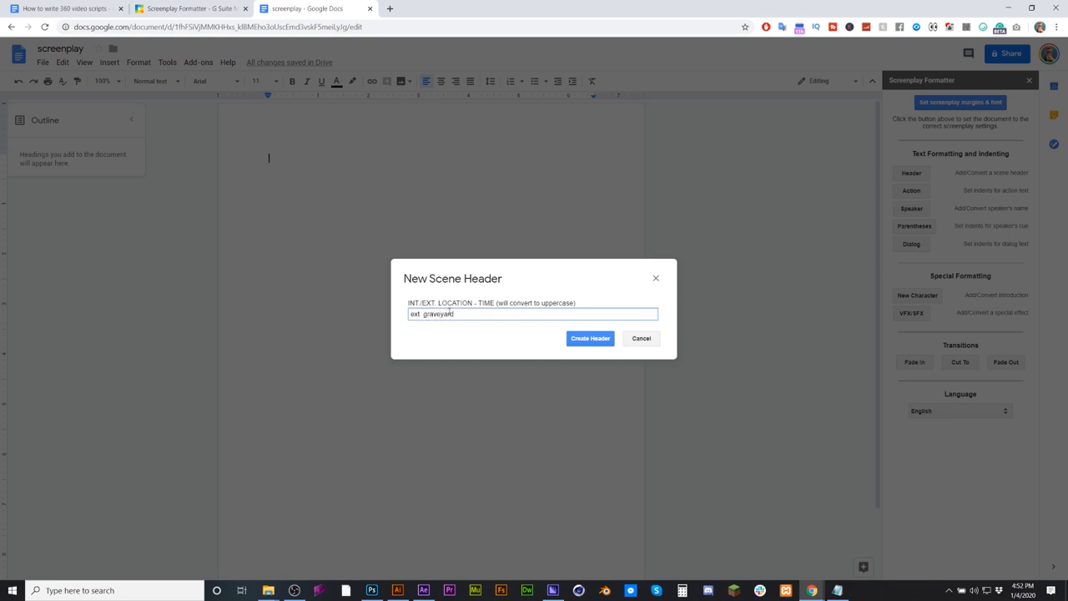
pyautogui.write('-')
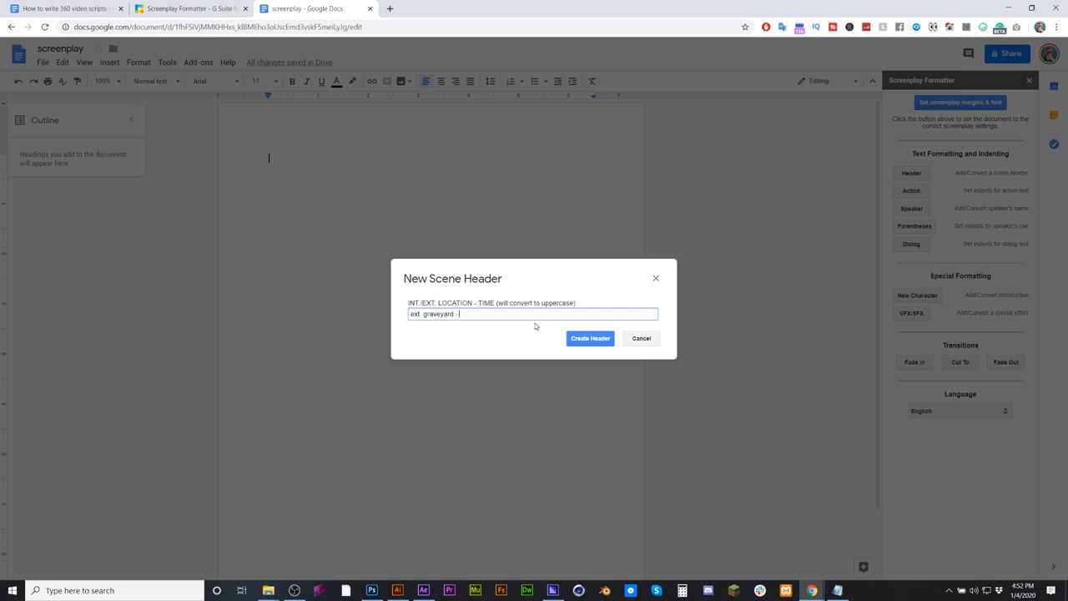
pyautogui.write('Night')
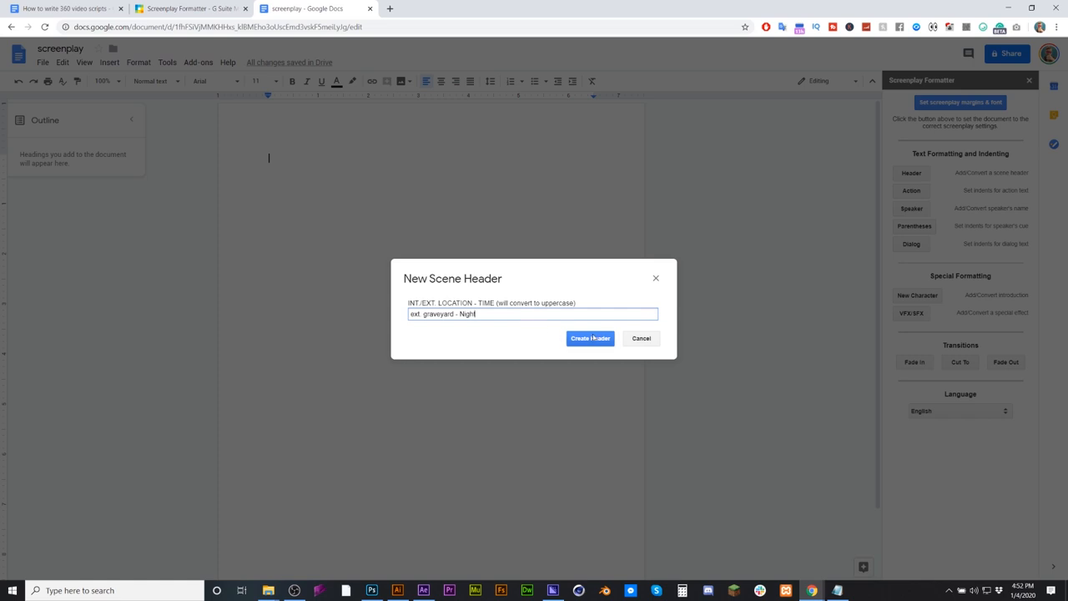
pyautogui.click(590, 338)
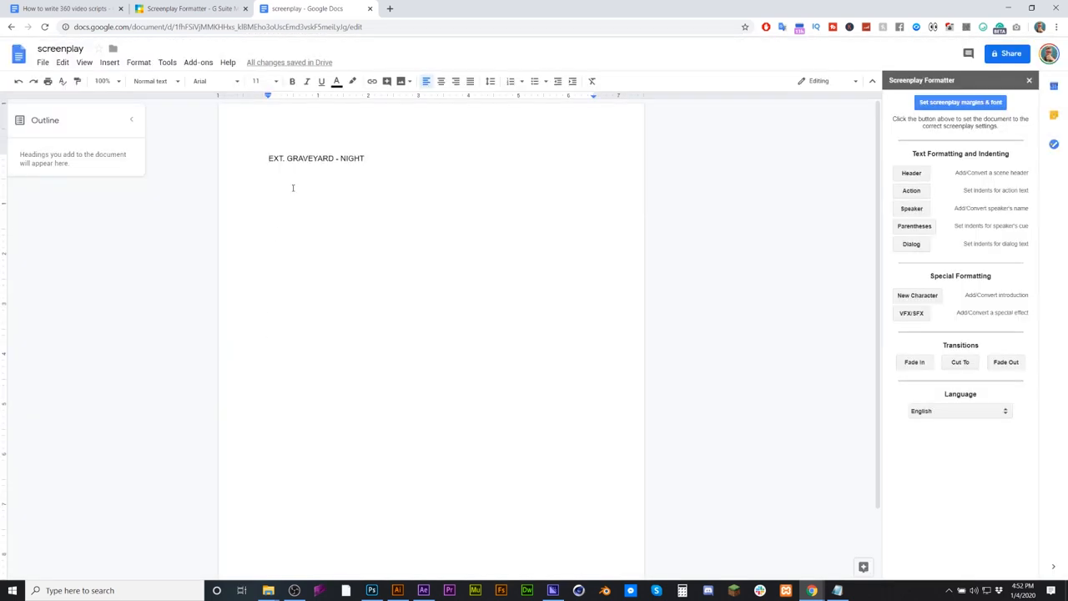
# - Add two line breaks below the scene header for the action line
pyautogui.press('enter')
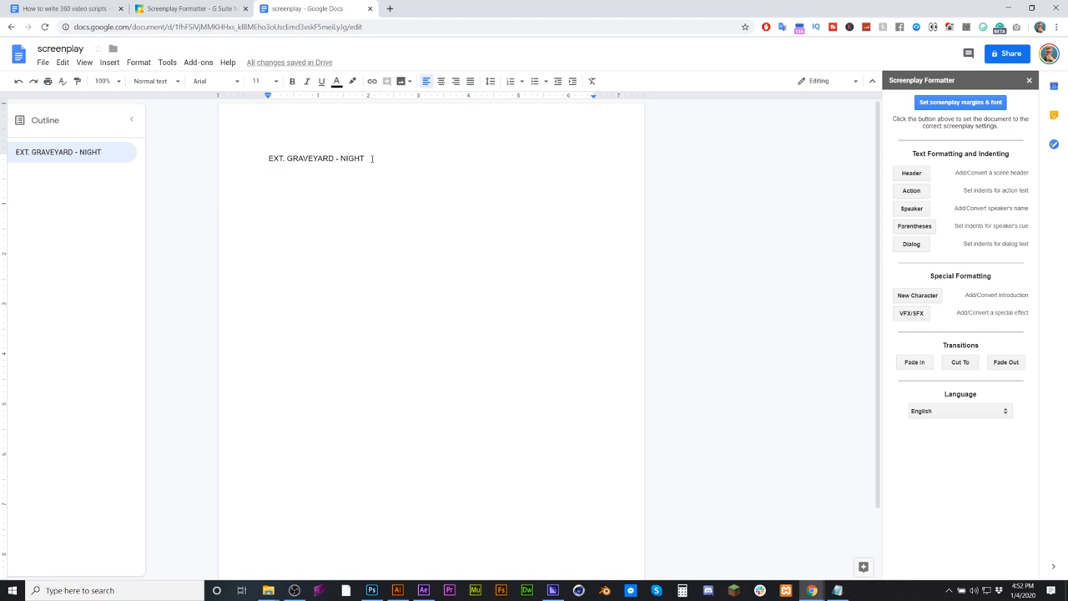
pyautogui.press('enter')
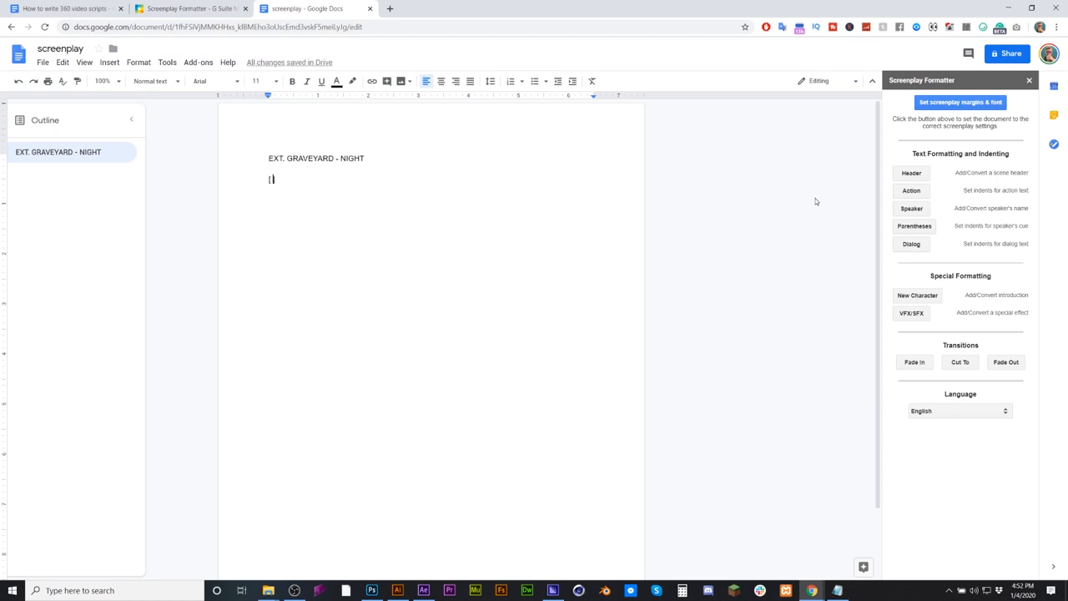
# - Type the [A] action line 'A mist rolls in. Several figures walk slowly to the…'
pyautogui.write('A')
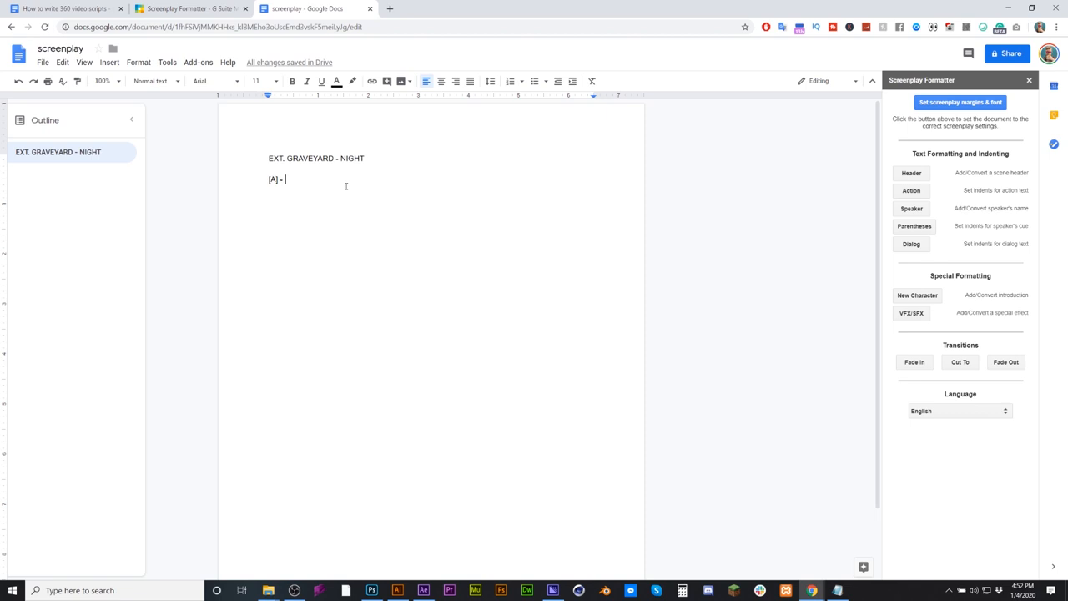
pyautogui.press('backspace')
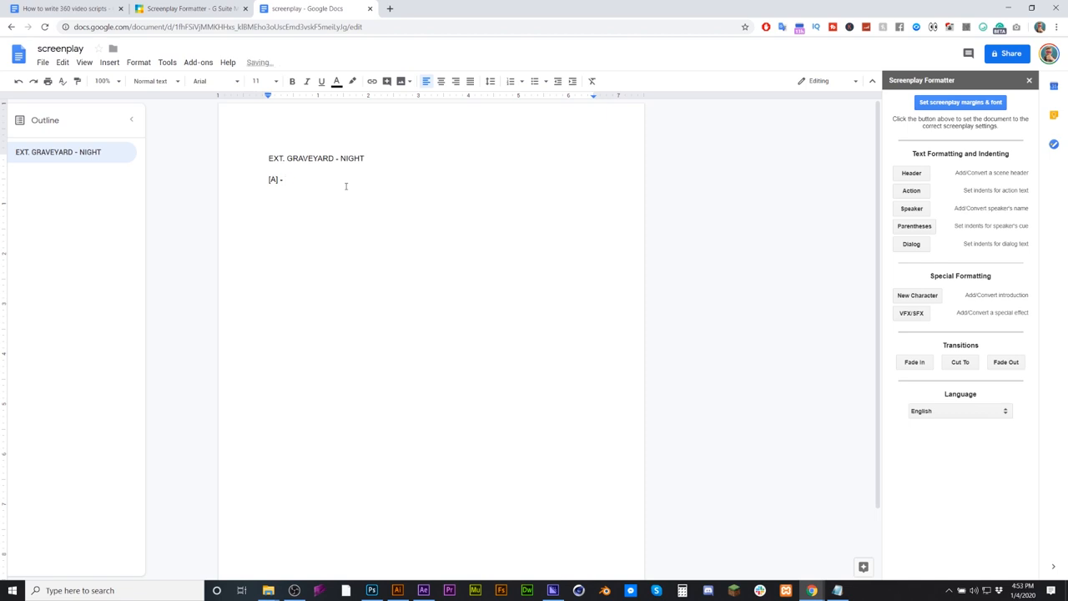
pyautogui.write('A mist ro')
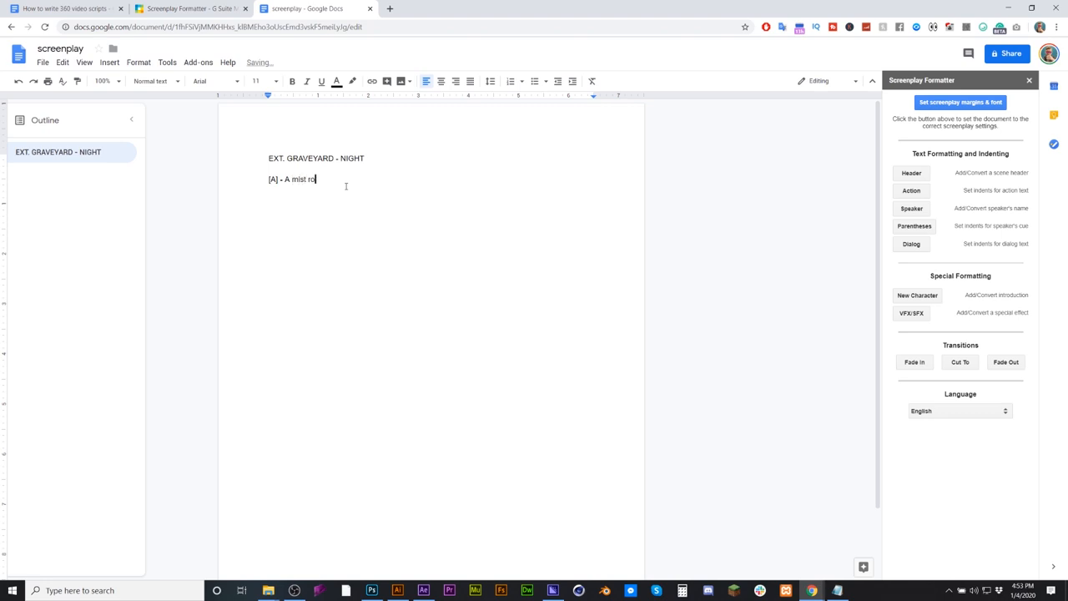
pyautogui.write('ls in.')
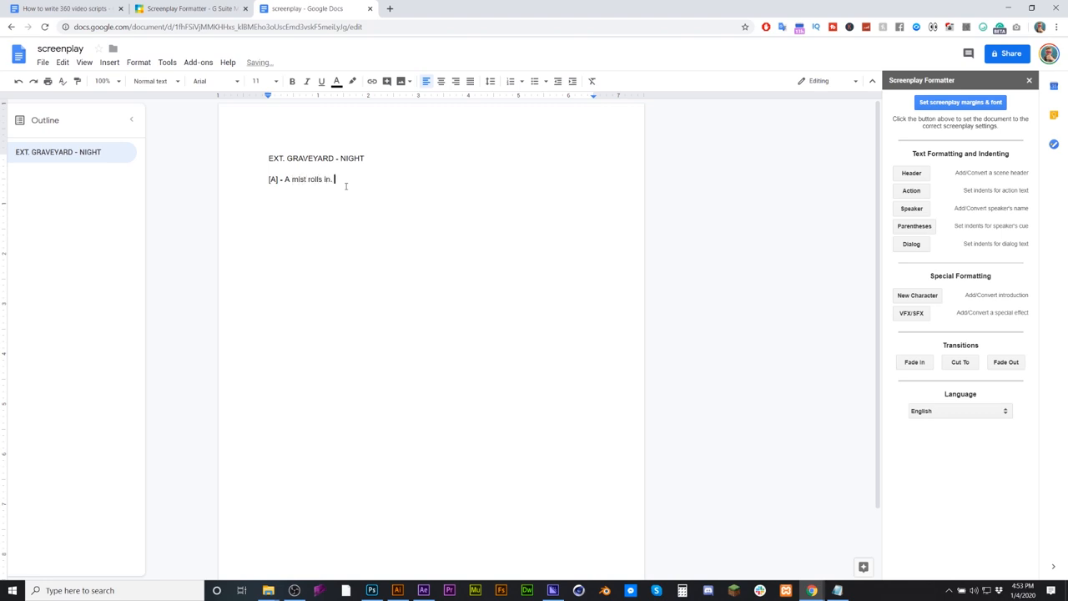
pyautogui.write('several dark')
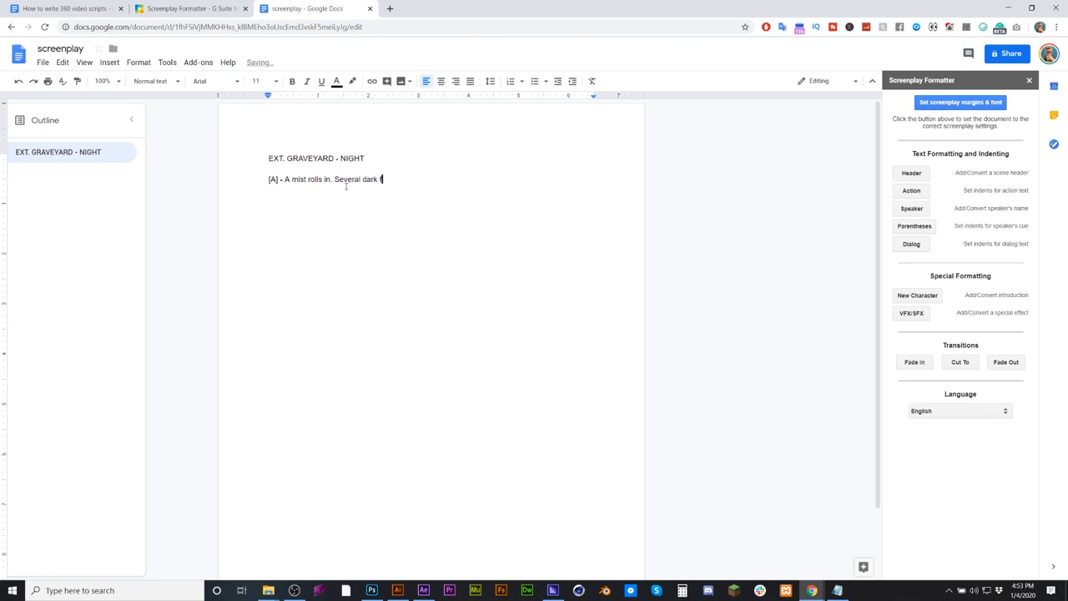
pyautogui.write('figures')
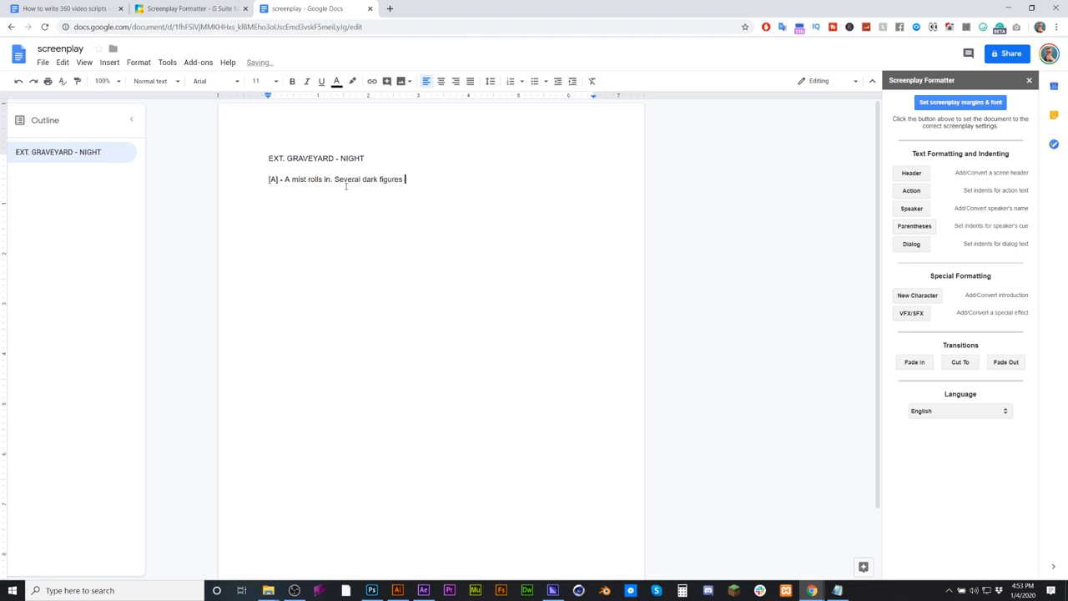
pyautogui.write('walk')
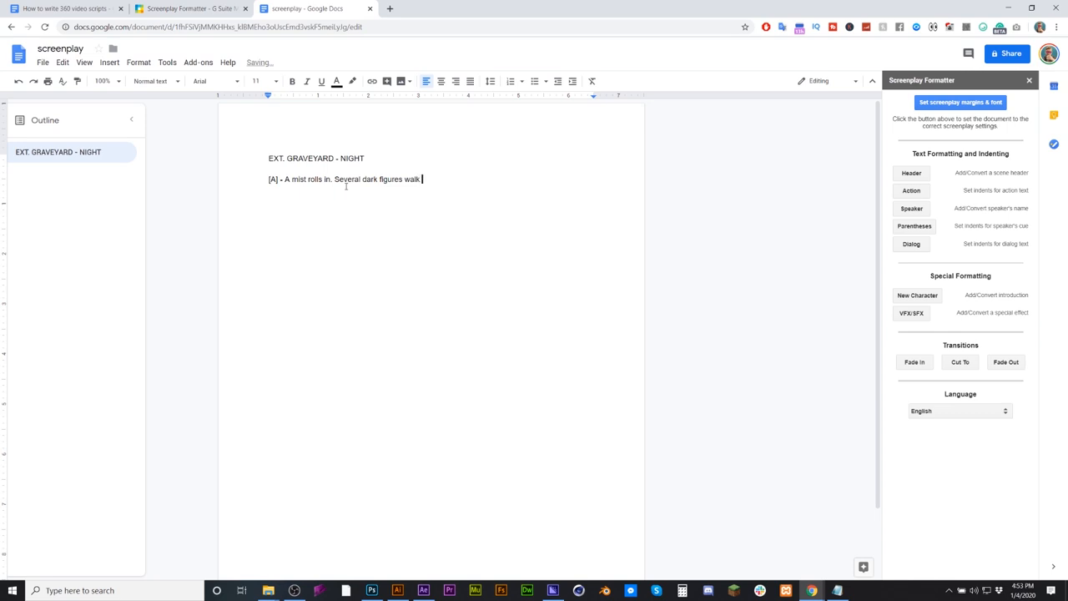
pyautogui.write('slowly')
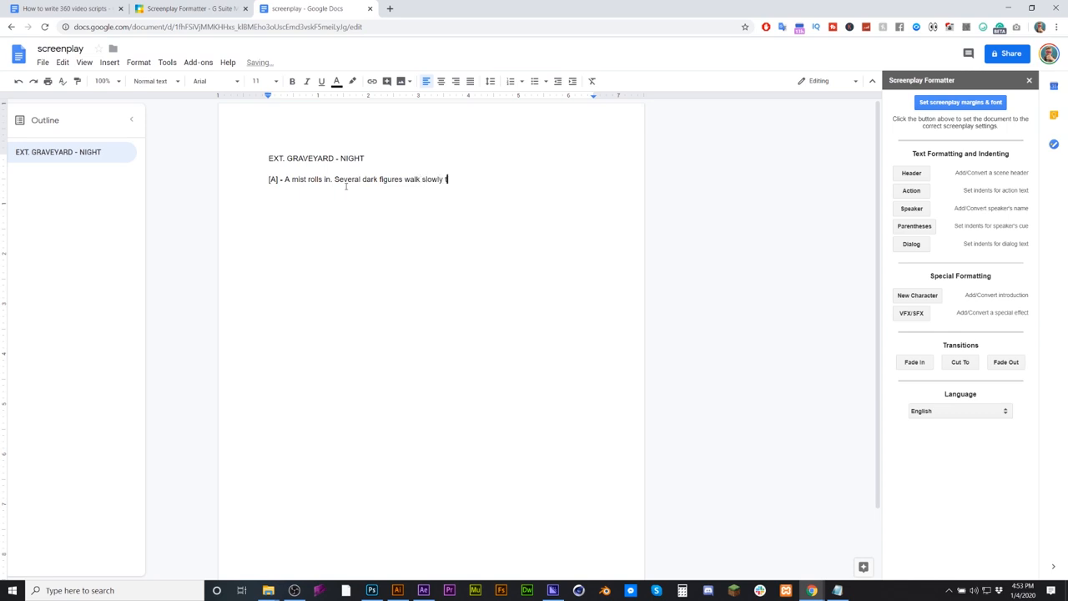
pyautogui.write('to the viewer.')
pyautogui.write('[C')
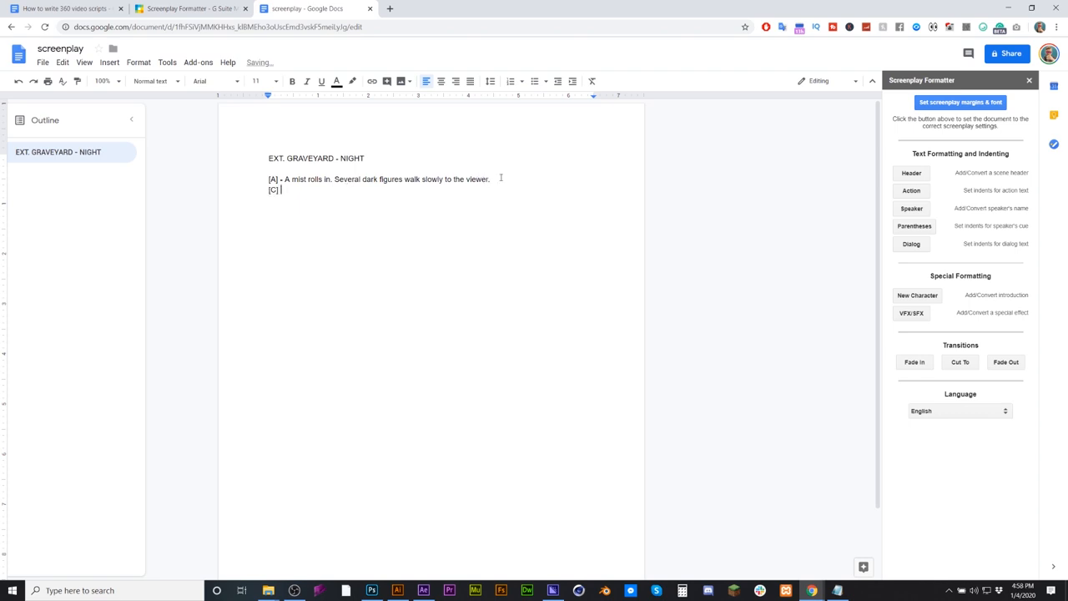
# - Begin the [C] line 'A group of people ride up in t…'
pyautogui.write('A group of people ride')
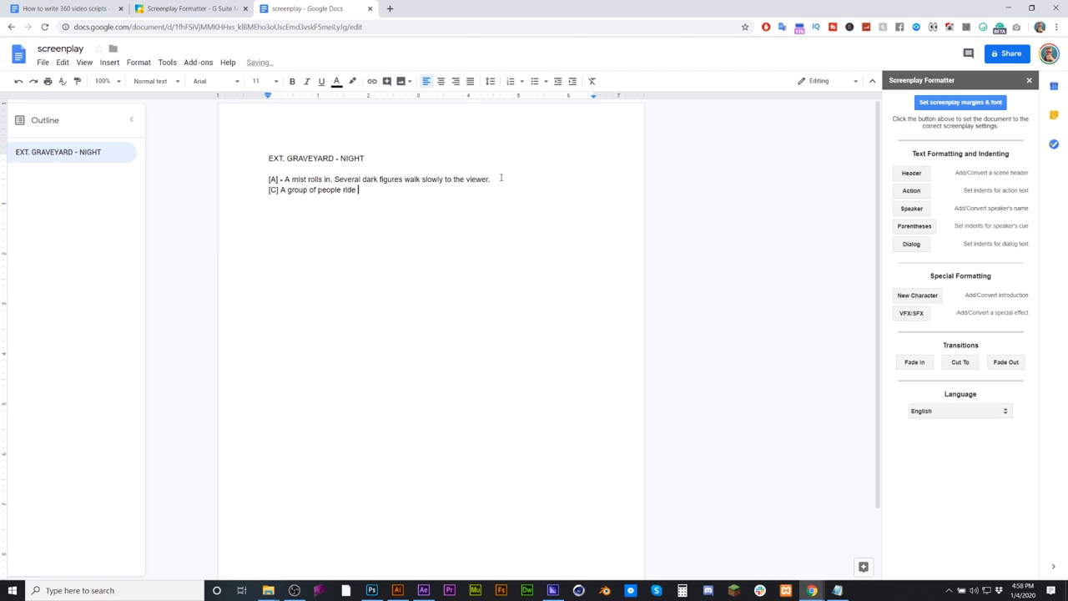
pyautogui.write('up in t')
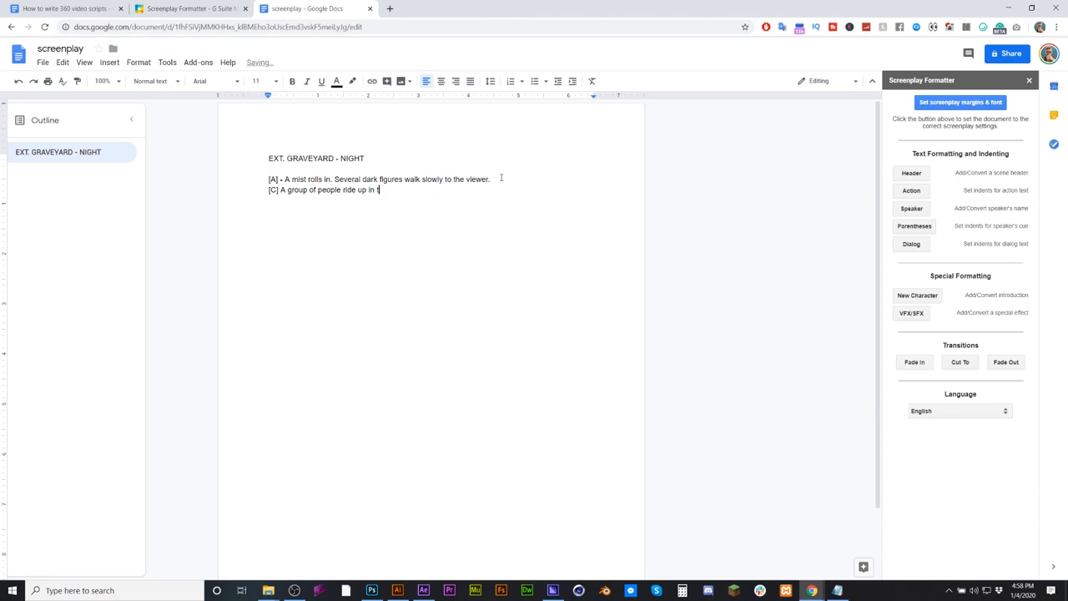